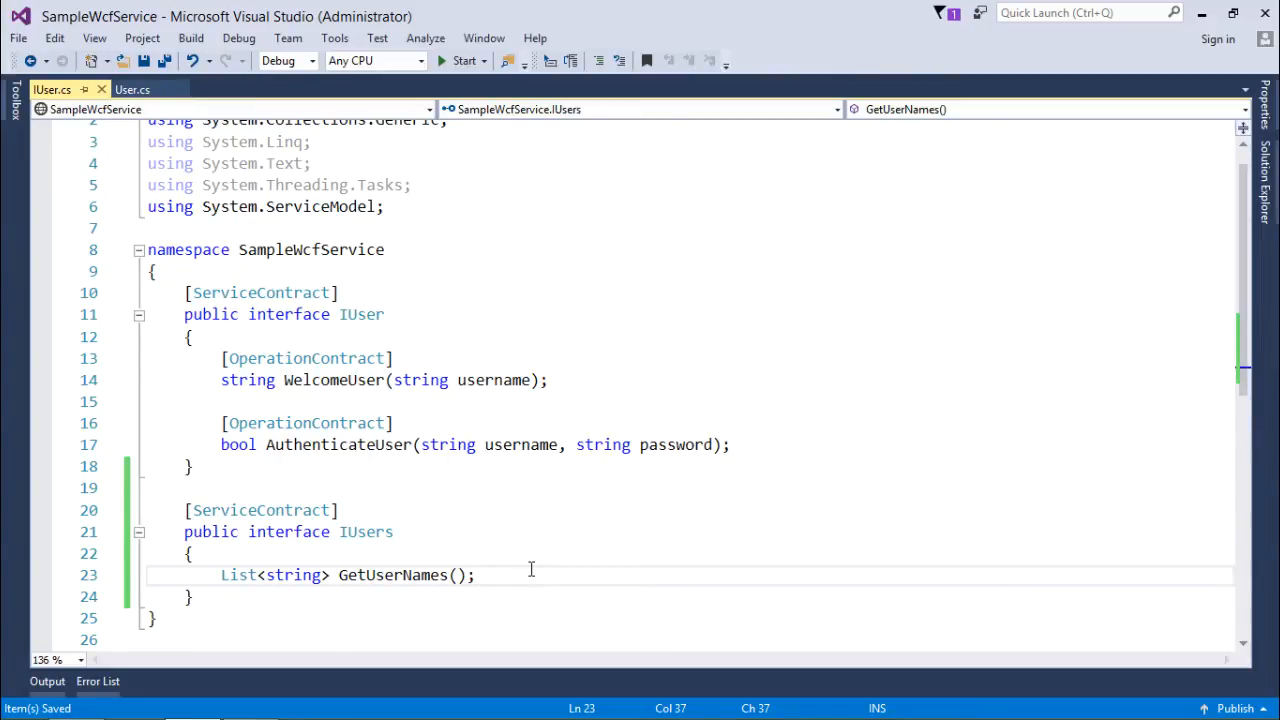
Add GetUserNames to the User class, returning a new empty List<string>.
{"action": "left_click", "coordinate": [132, 89]}
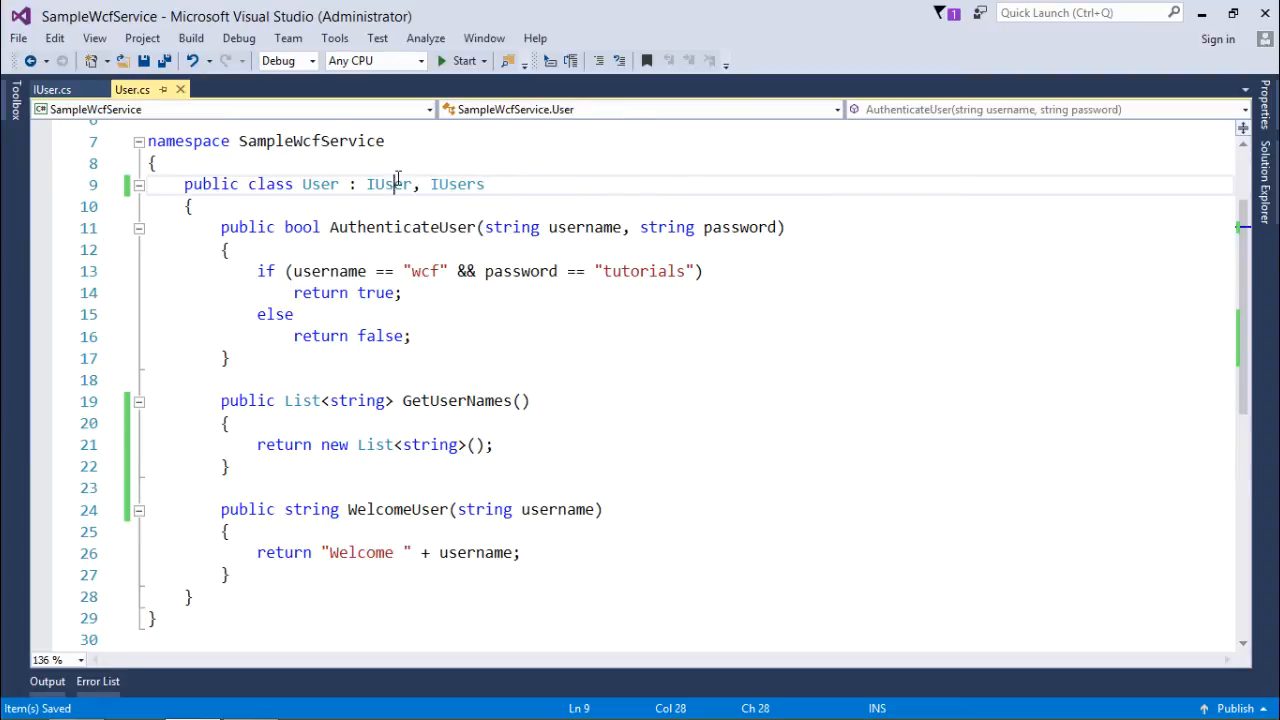